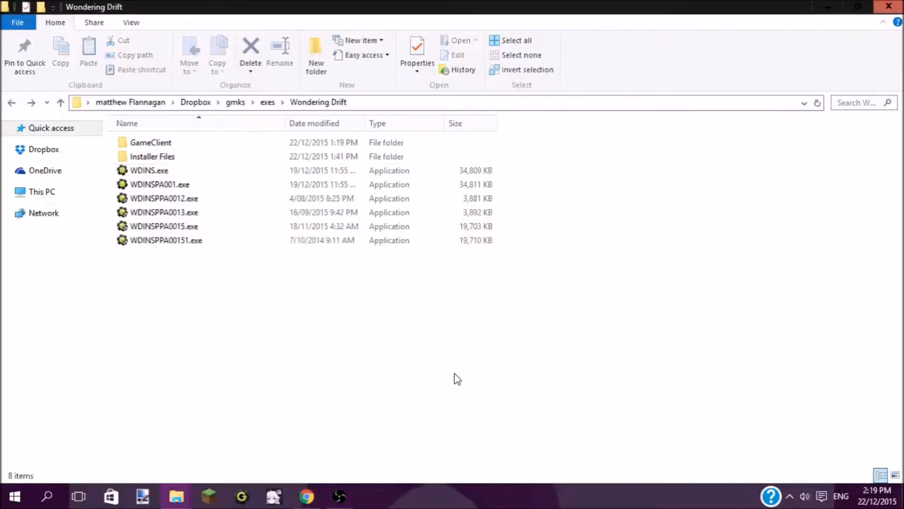
mouse_move(355, 387)
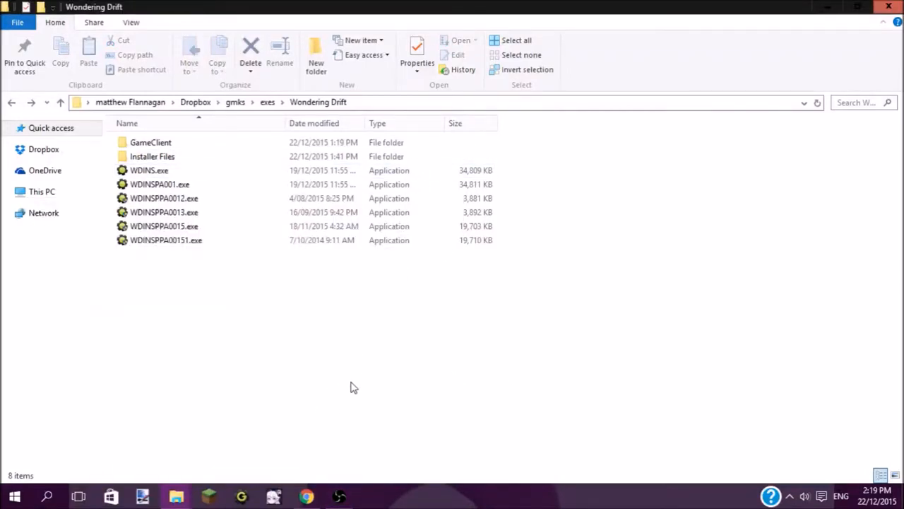
mouse_move(252, 188)
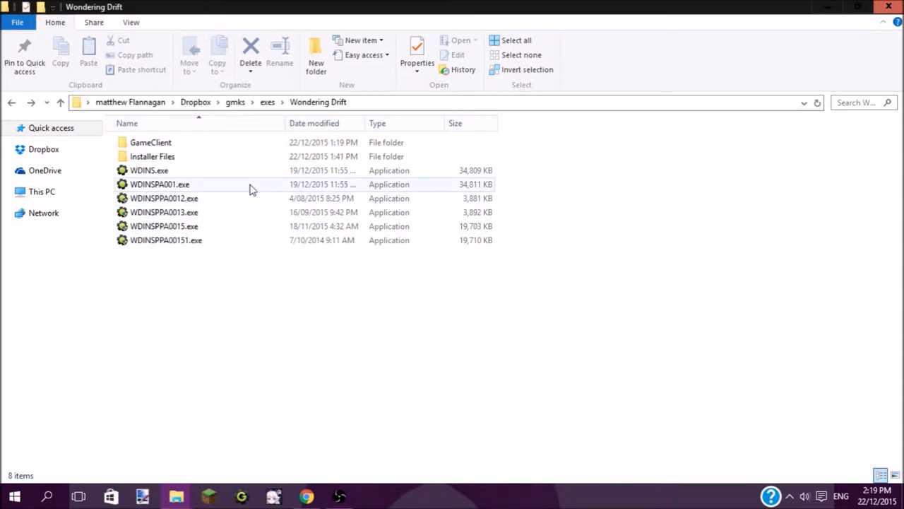
mouse_move(248, 202)
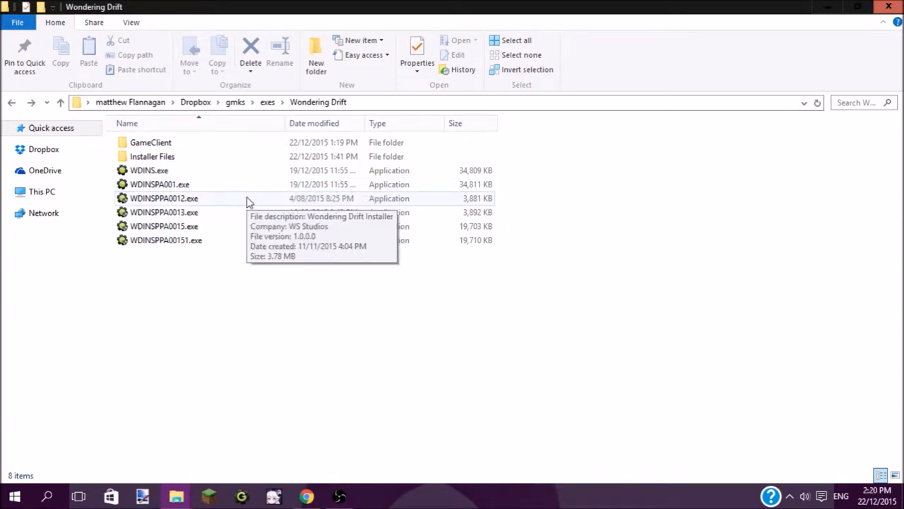
Run the WDINSPPA0012.exe installer and dismiss the Install Complete message
click(164, 198)
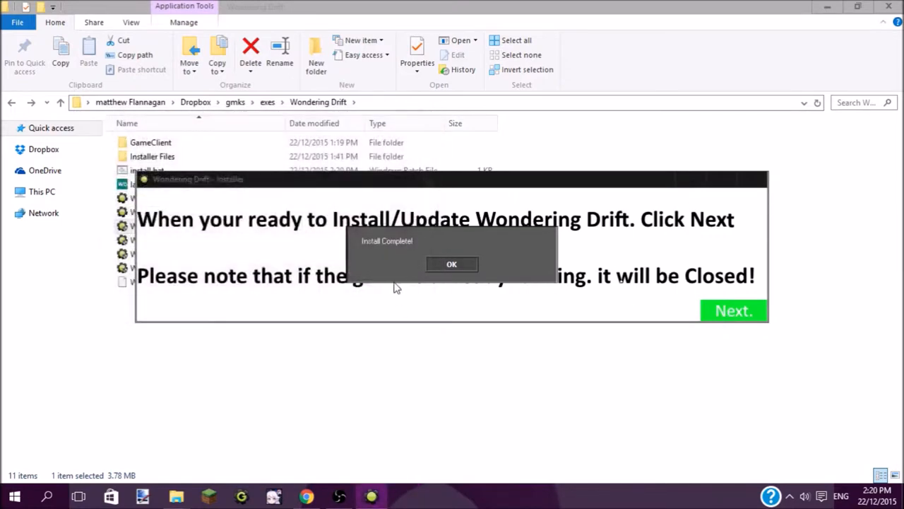
click(452, 264)
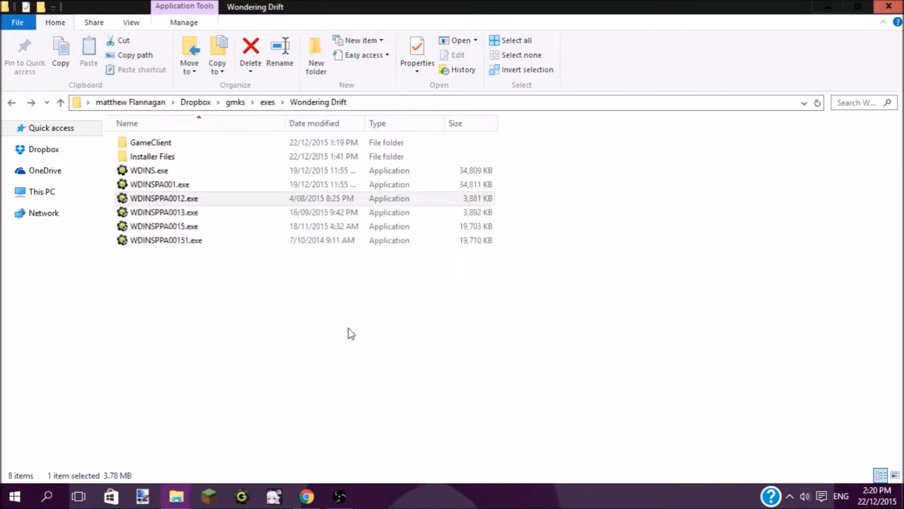
mouse_move(249, 193)
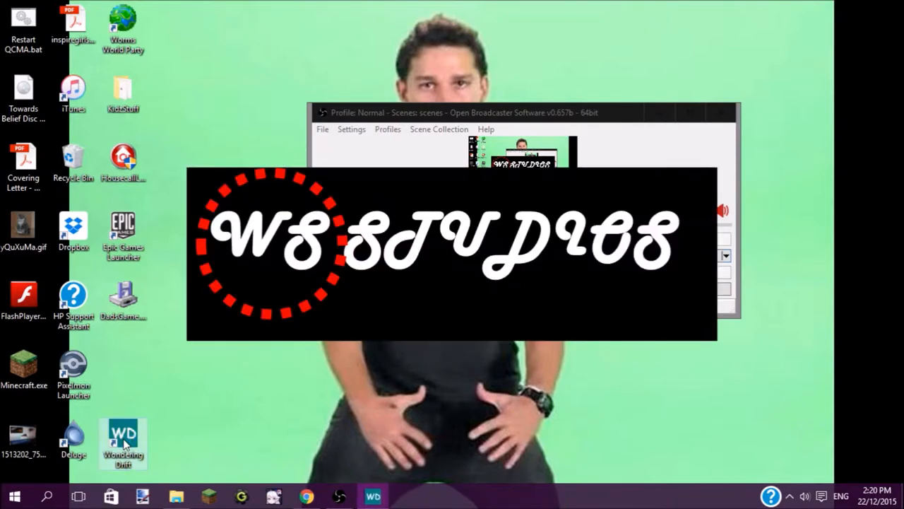
Launch Wondering Drift, check for updates, and start downloading the latest version WDINS.exe
double_click(122, 438)
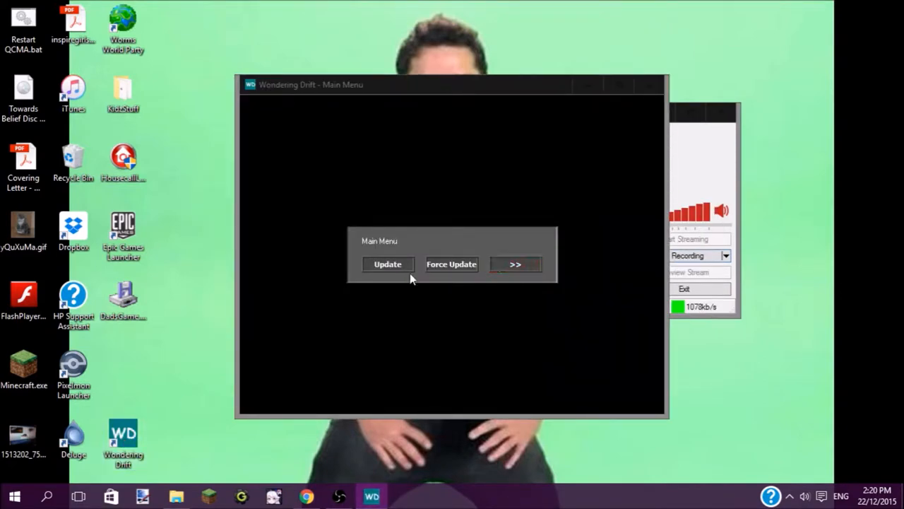
click(387, 264)
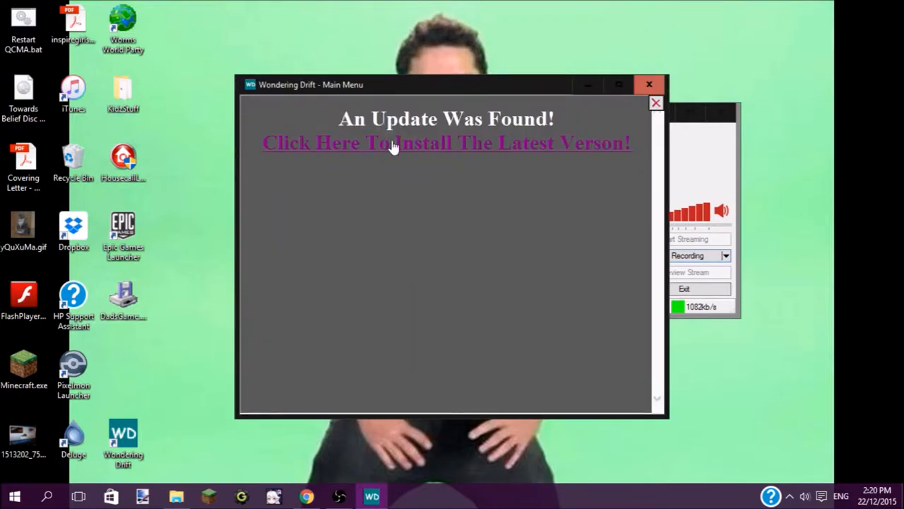
click(394, 143)
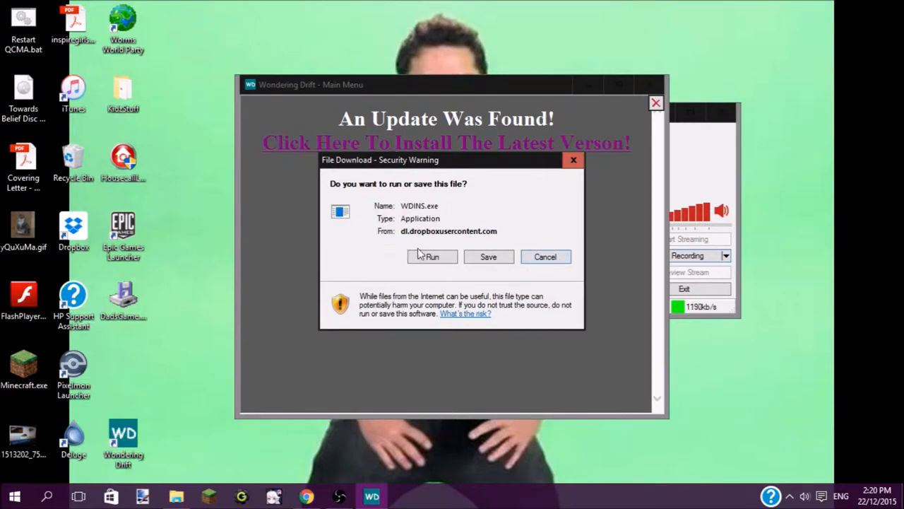
drag(380, 160, 468, 126)
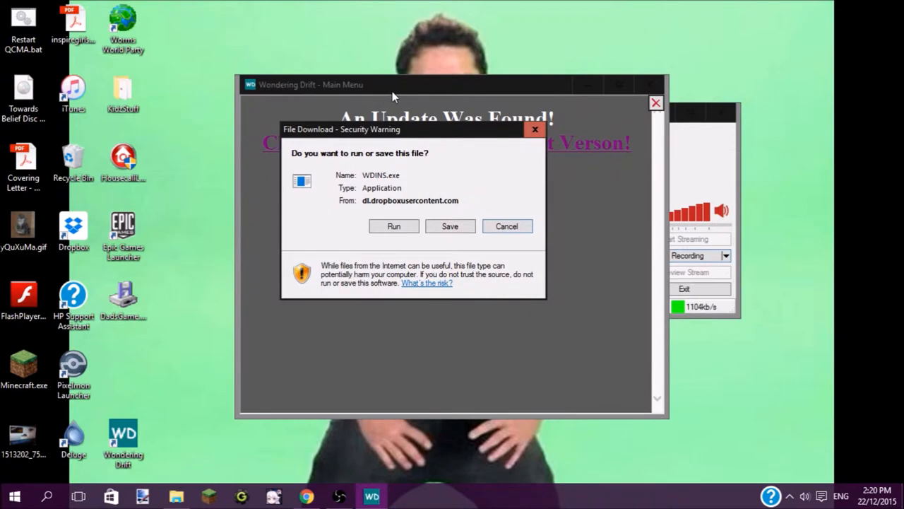
mouse_move(273, 137)
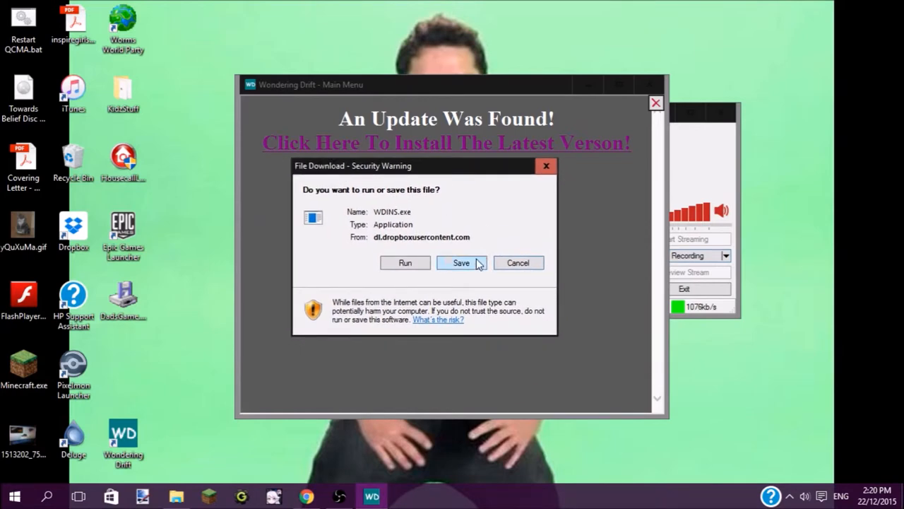
Save WDINS.exe to the Desktop and run it past the unverified-publisher warning
click(461, 263)
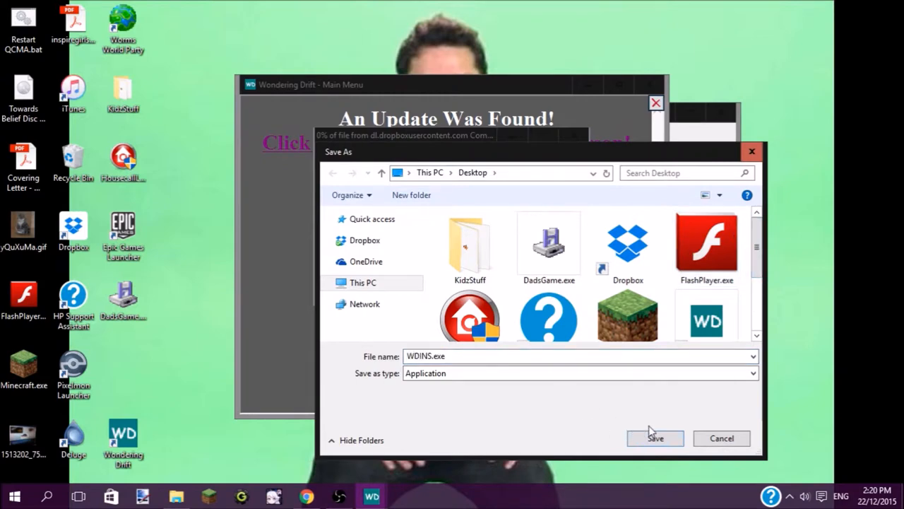
click(655, 438)
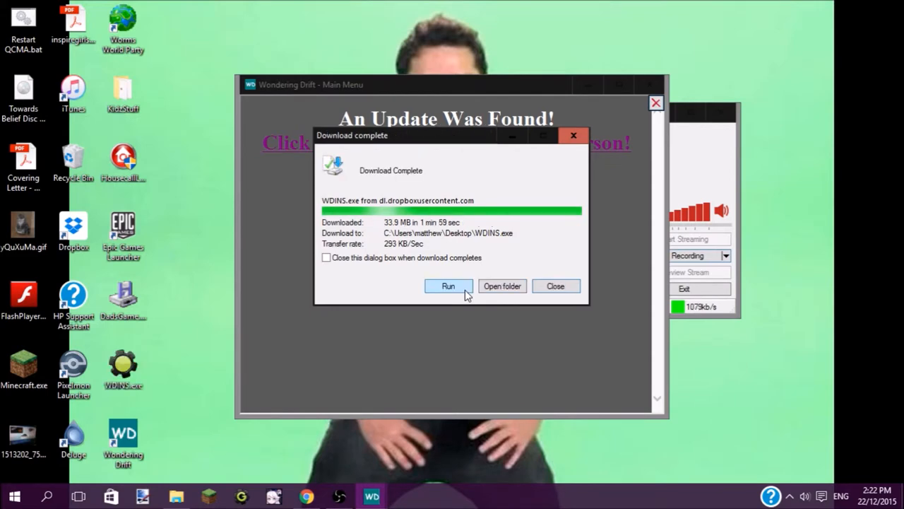
click(449, 286)
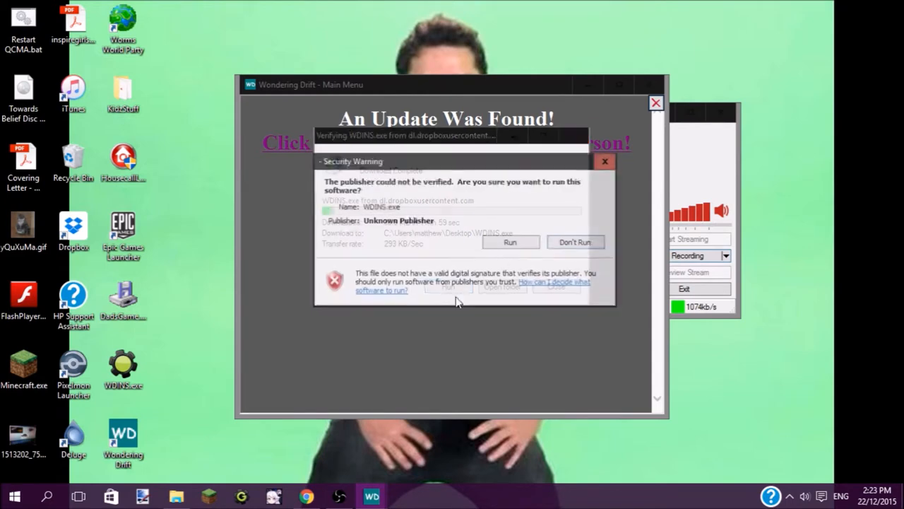
click(575, 242)
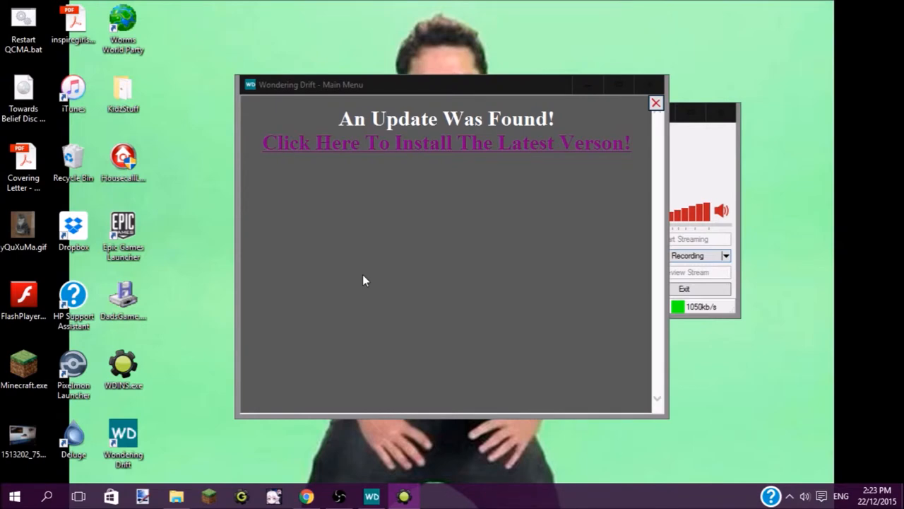
Install the update, acknowledge completion, and delete the broken Wondering Drift shortcut
click(445, 142)
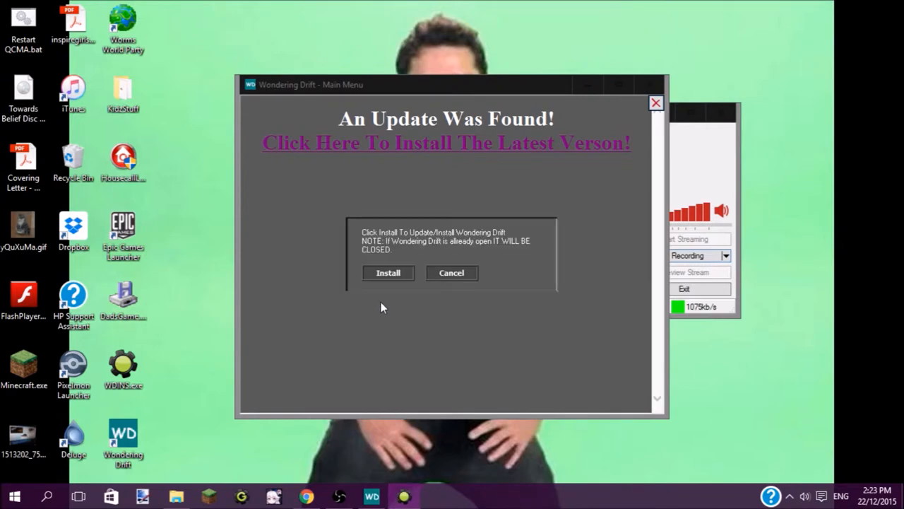
click(388, 273)
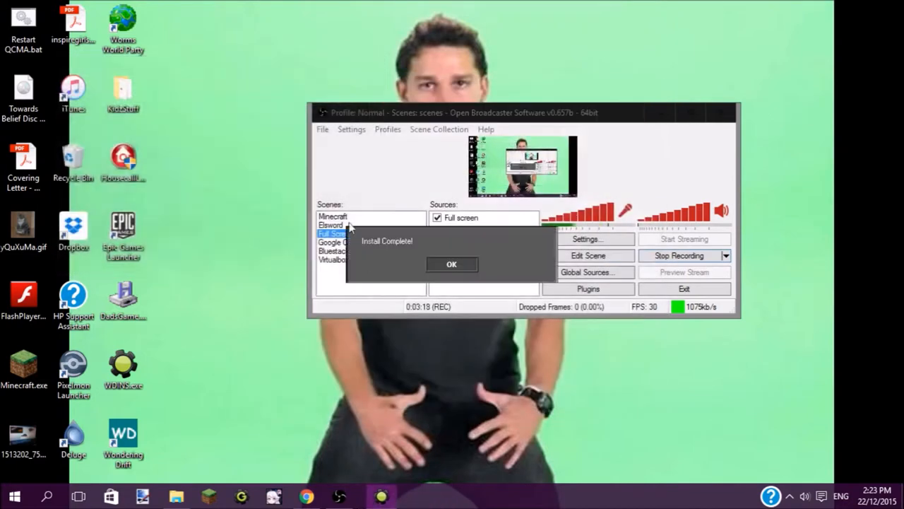
mouse_move(438, 282)
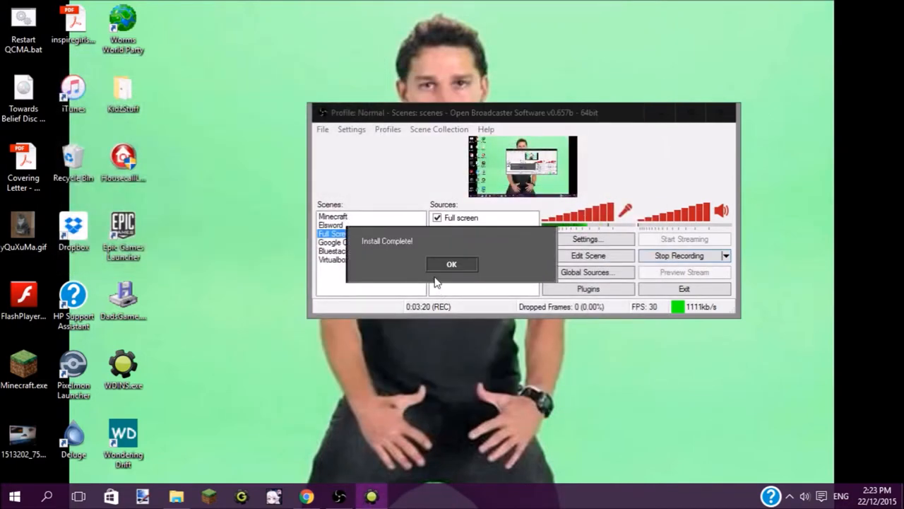
click(452, 265)
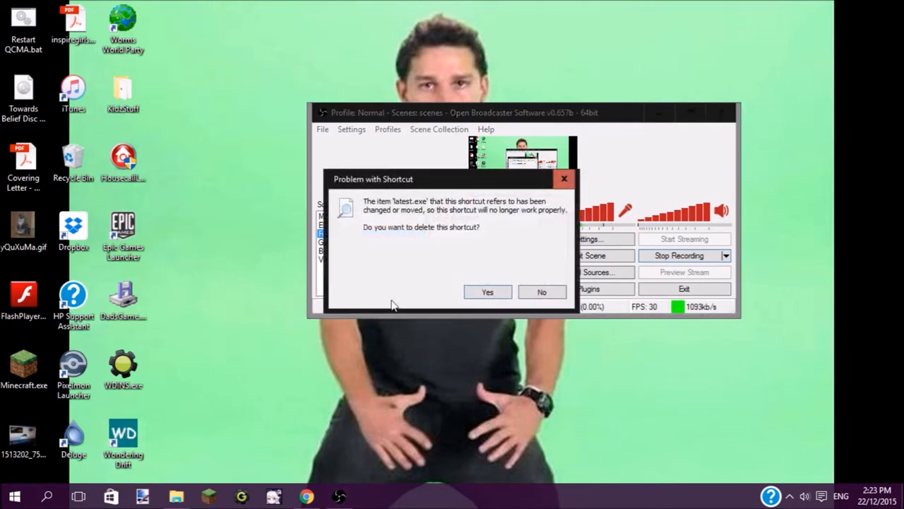
mouse_move(444, 296)
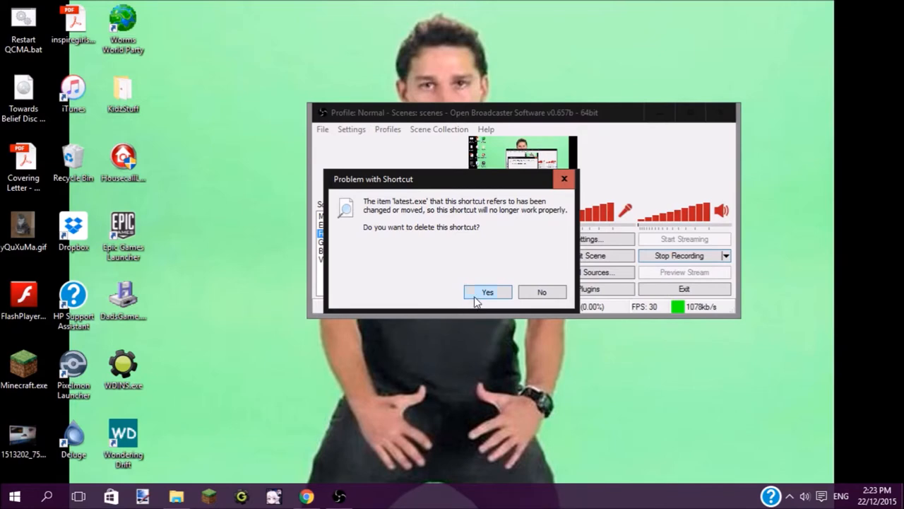
click(487, 292)
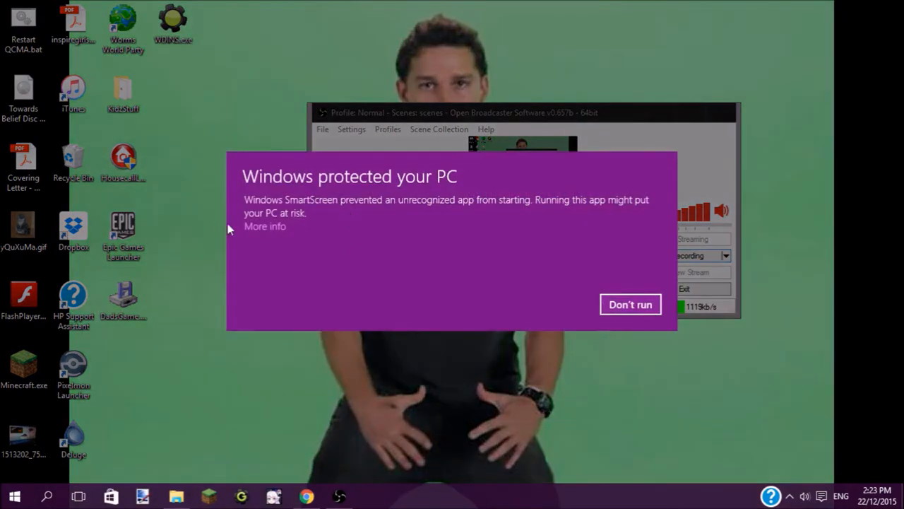
Bypass the SmartScreen warning with Run anyway and install the update
click(630, 304)
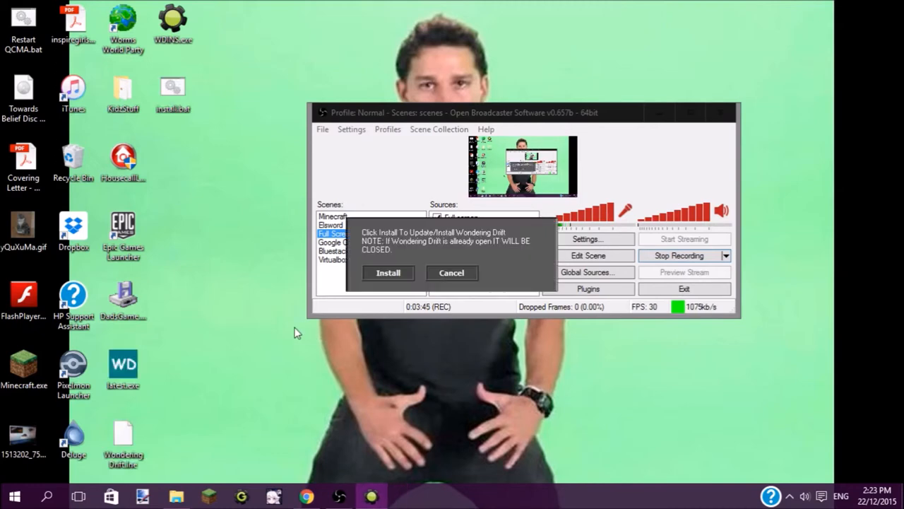
click(451, 273)
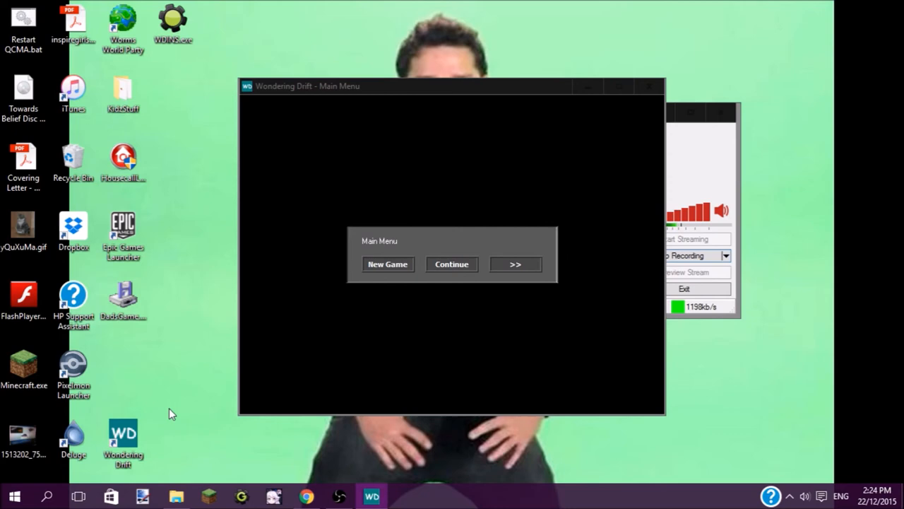
mouse_move(278, 231)
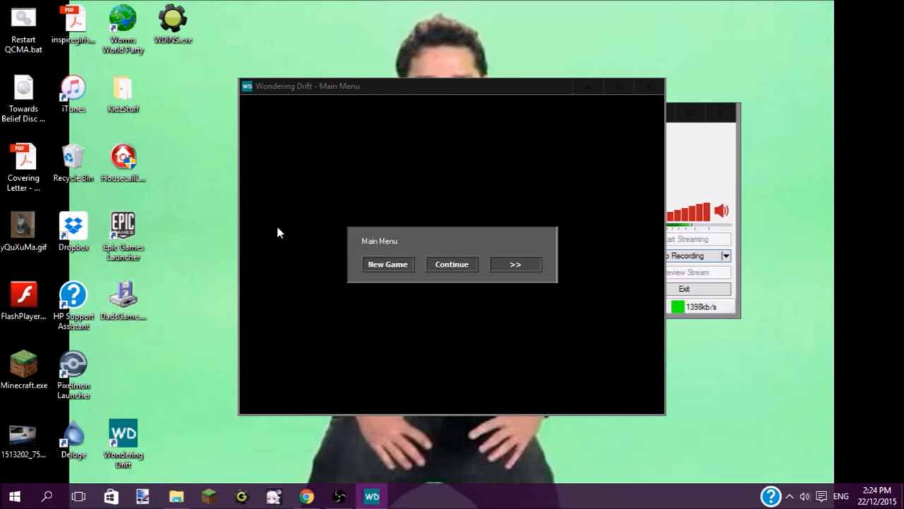
mouse_move(387, 265)
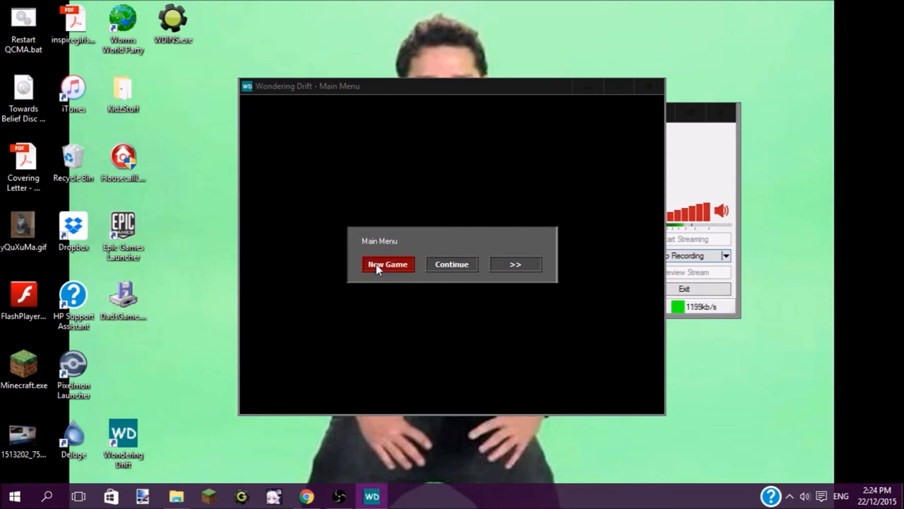
mouse_move(358, 282)
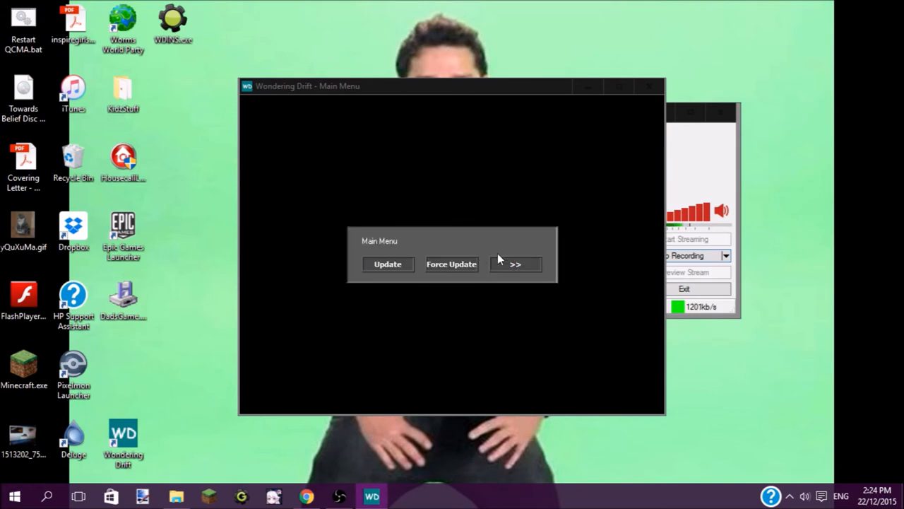
Go to the next Main Menu page and open Game Info showing Pre-Alpha 0.0.1
click(515, 264)
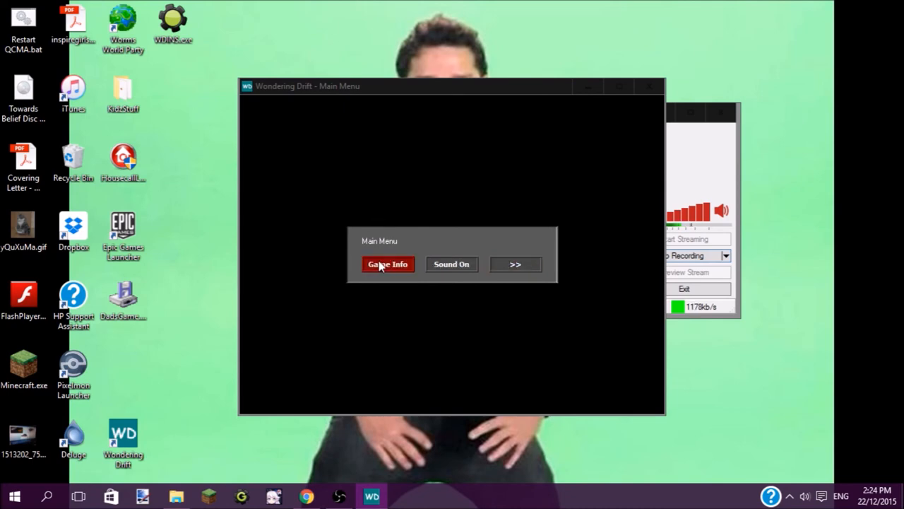
click(387, 264)
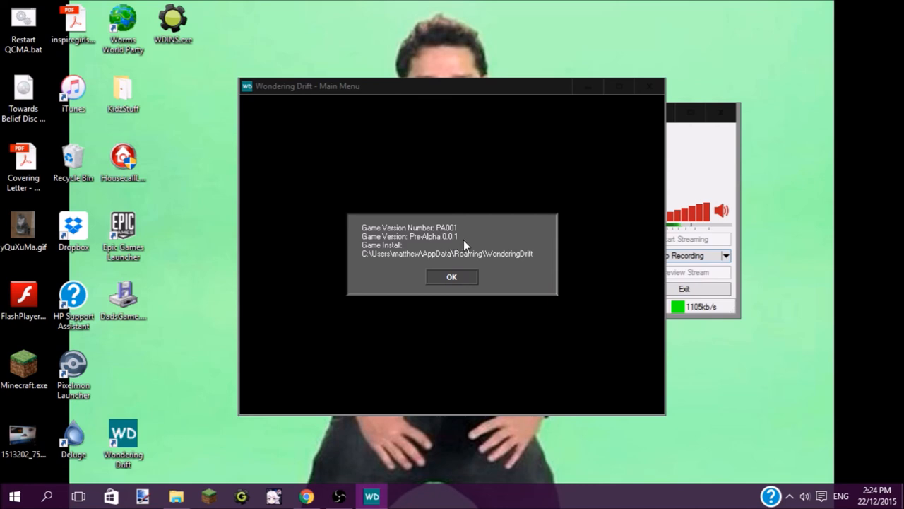
mouse_move(461, 243)
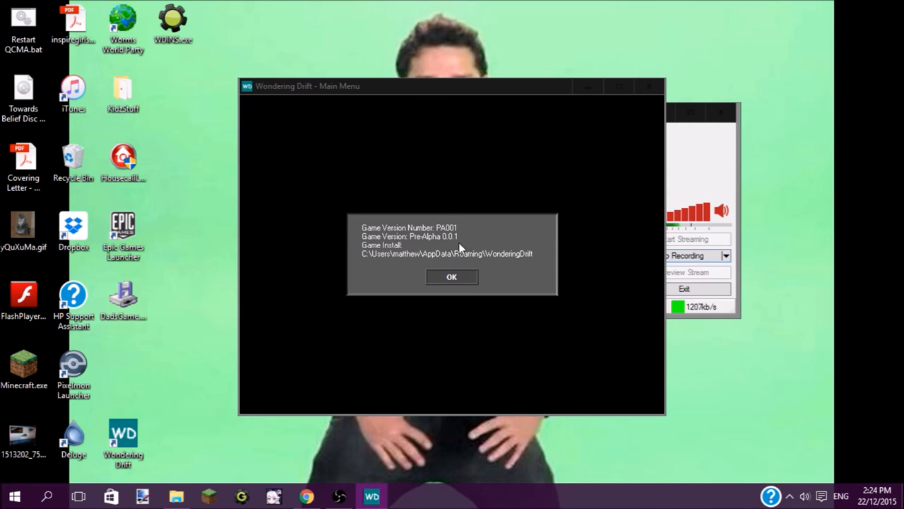